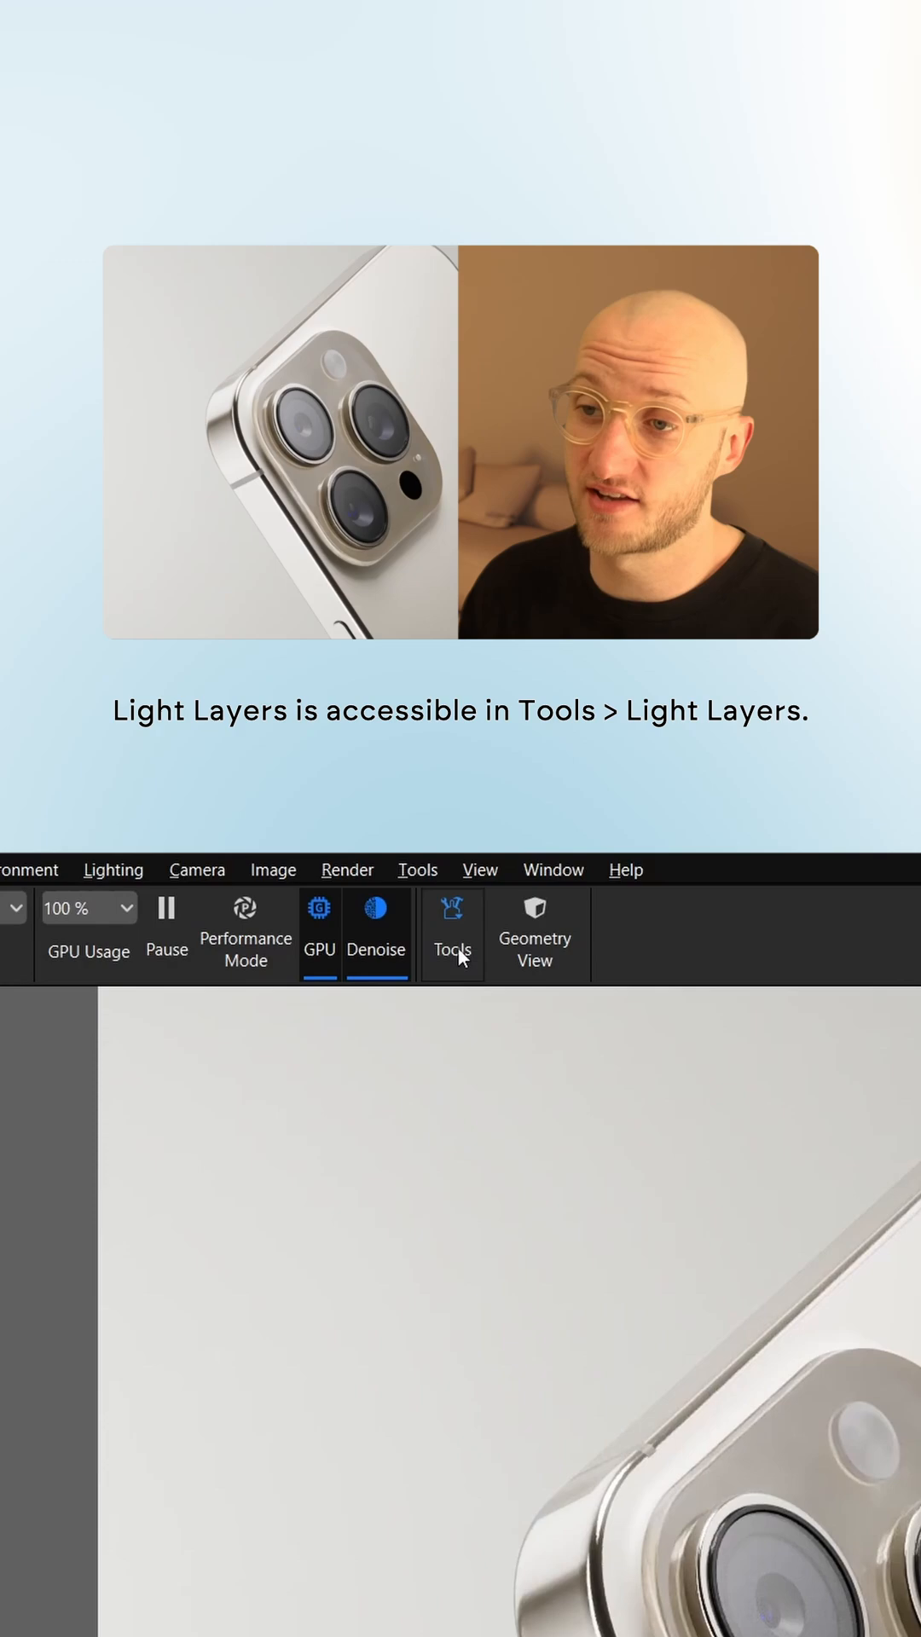
- Open the Light Layers tool from the Tools ribbon's lighting tools
left_click(452, 936)
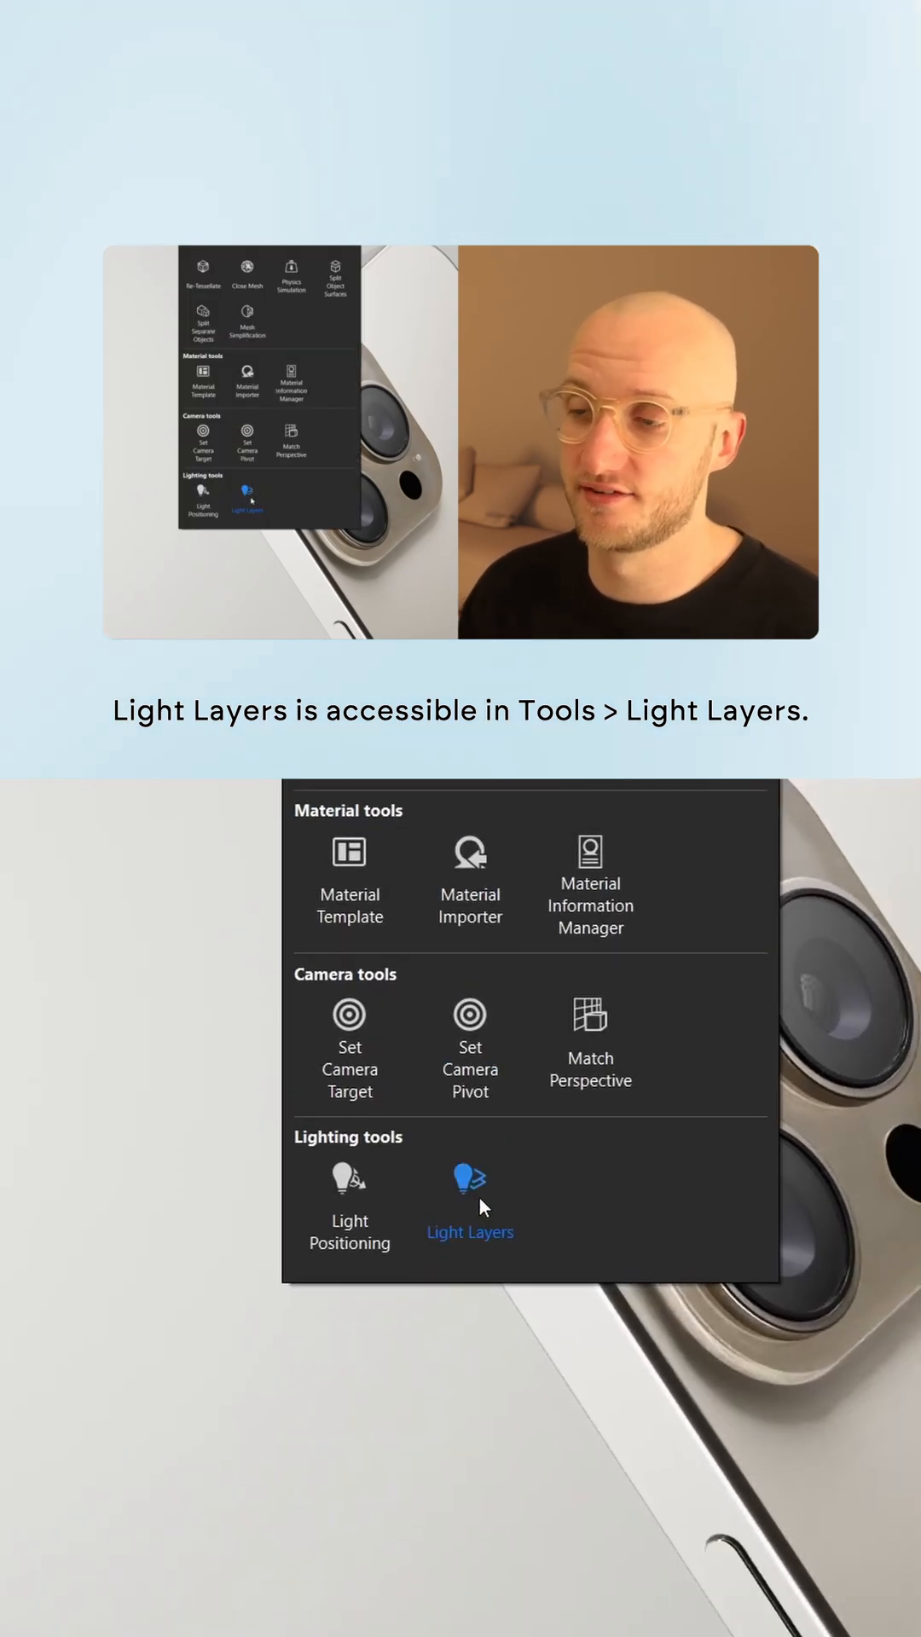
left_click(469, 1190)
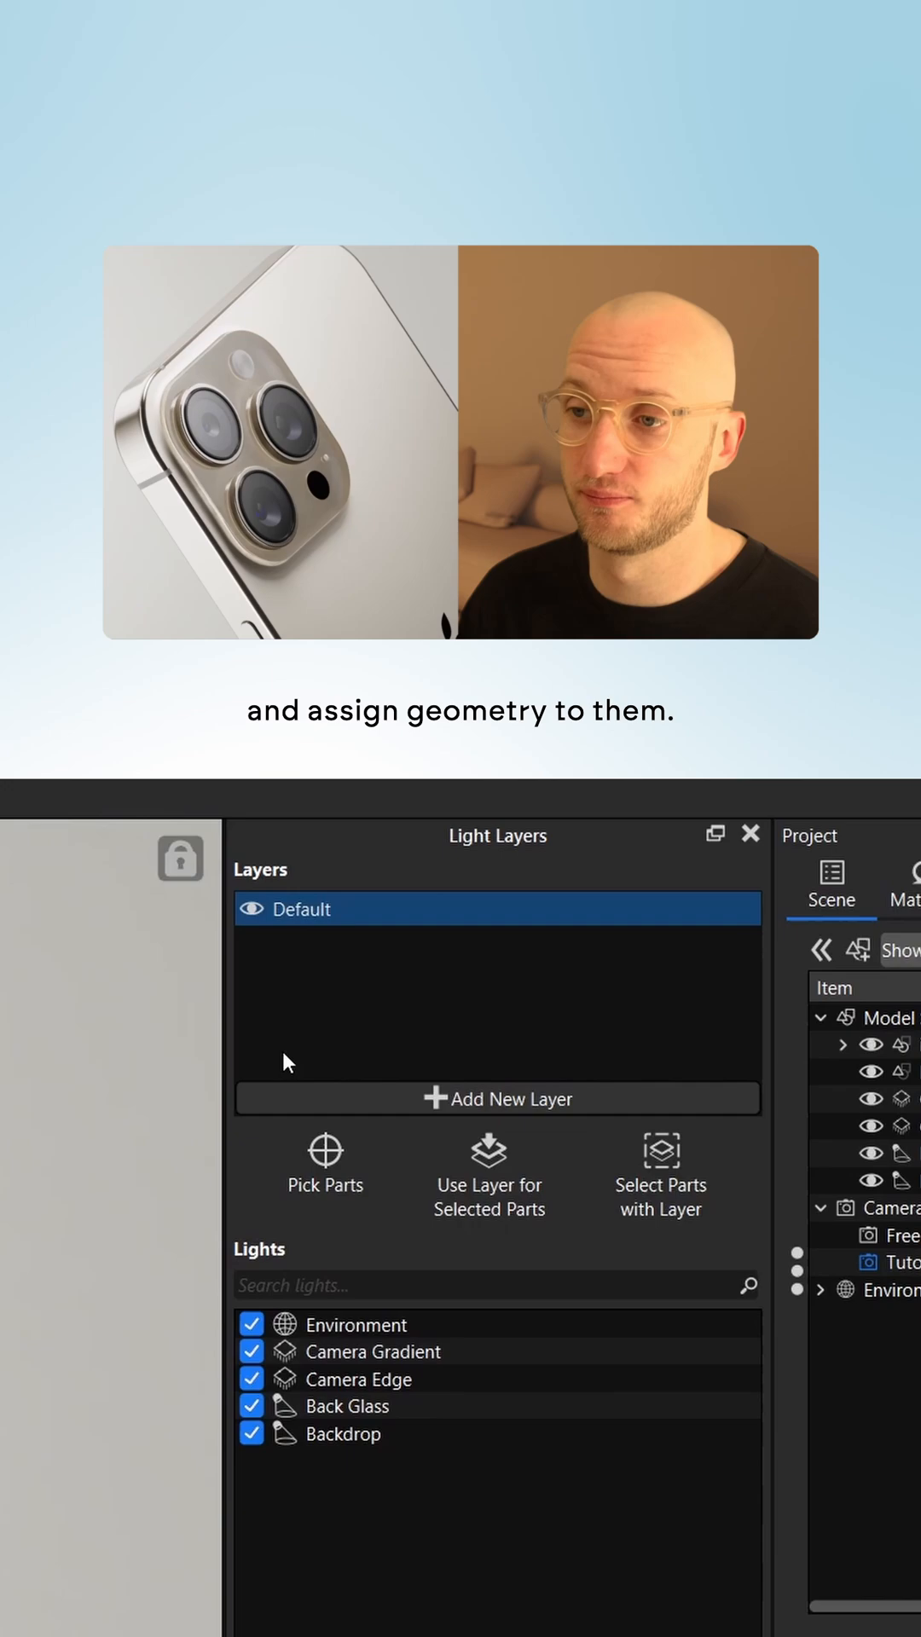
mouse_move(590, 1093)
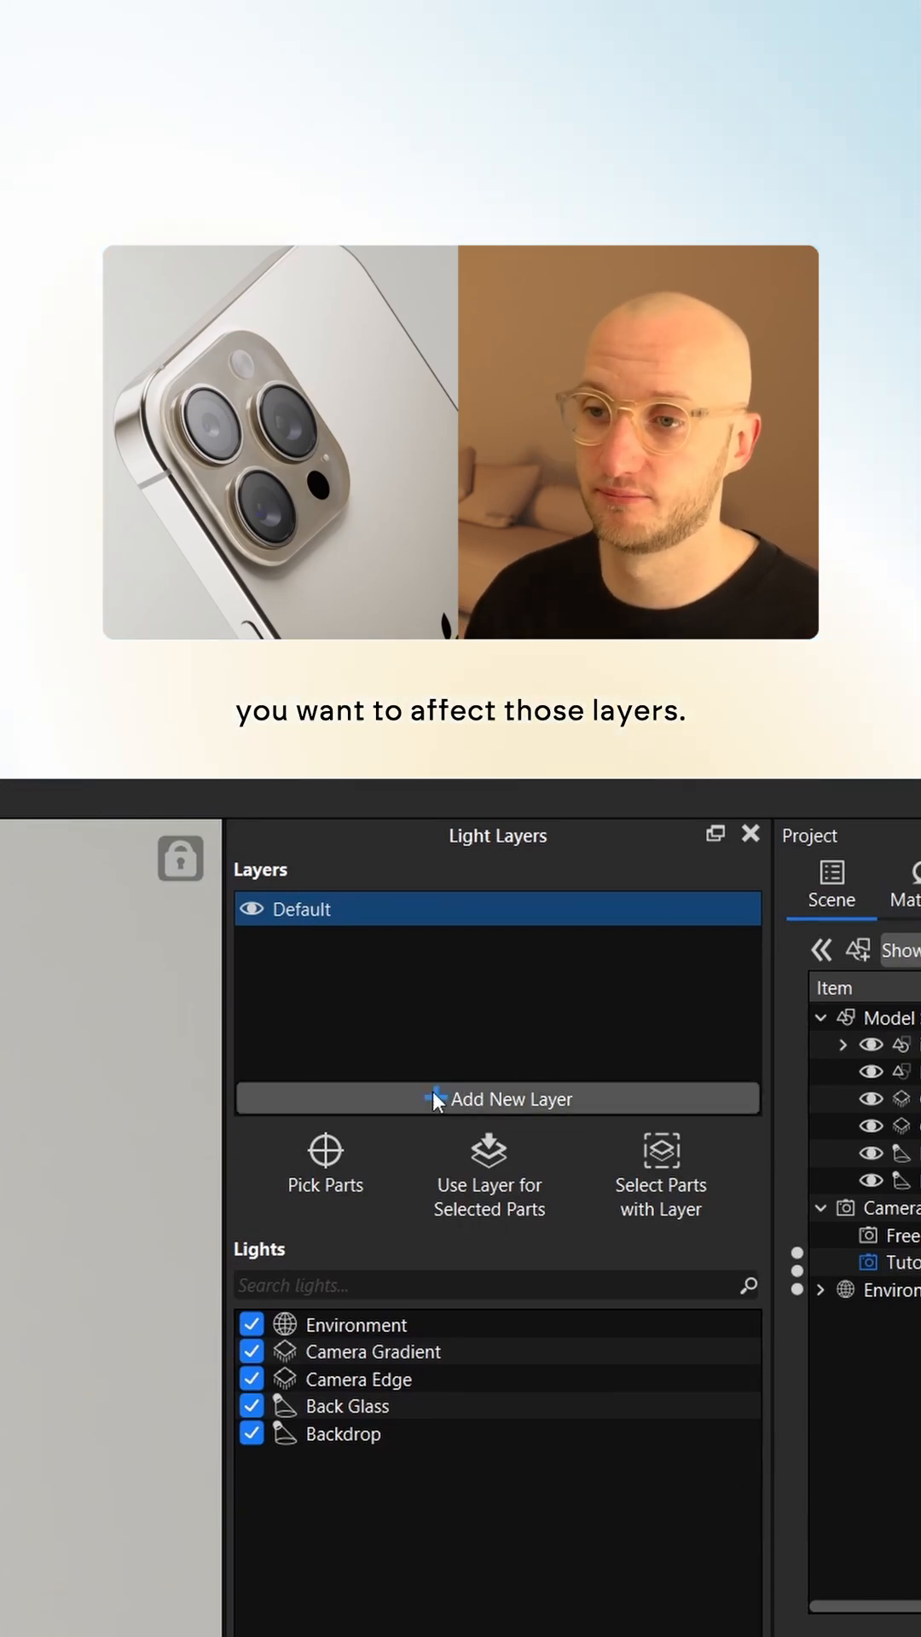
- Add a new light layer and start picking parts for it
left_click(497, 1098)
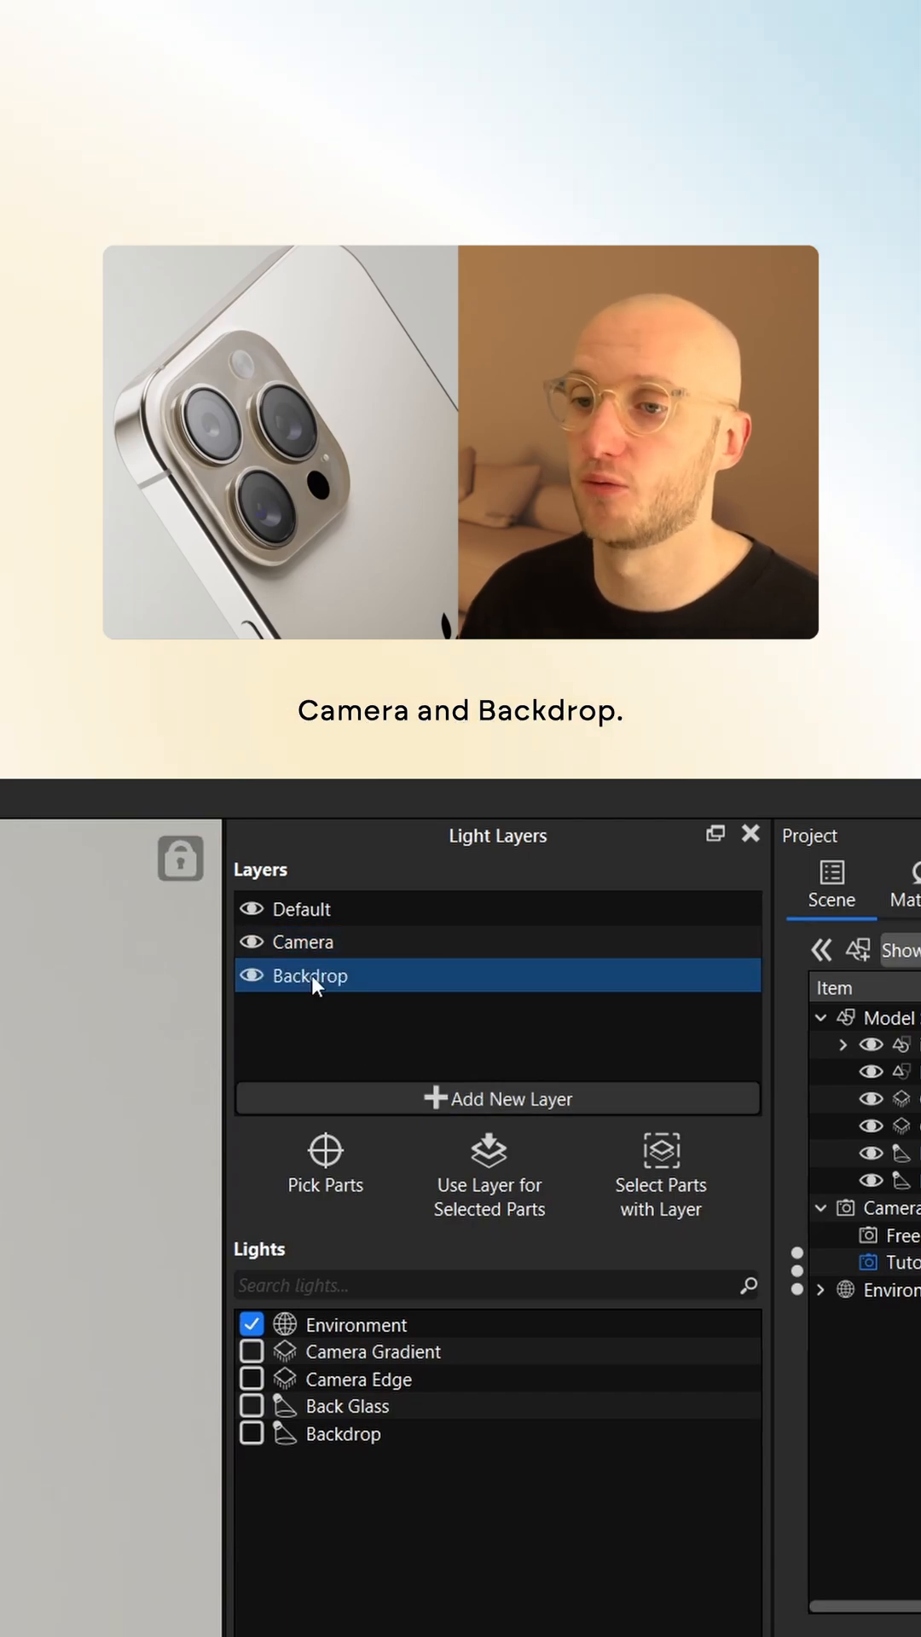
left_click(324, 1164)
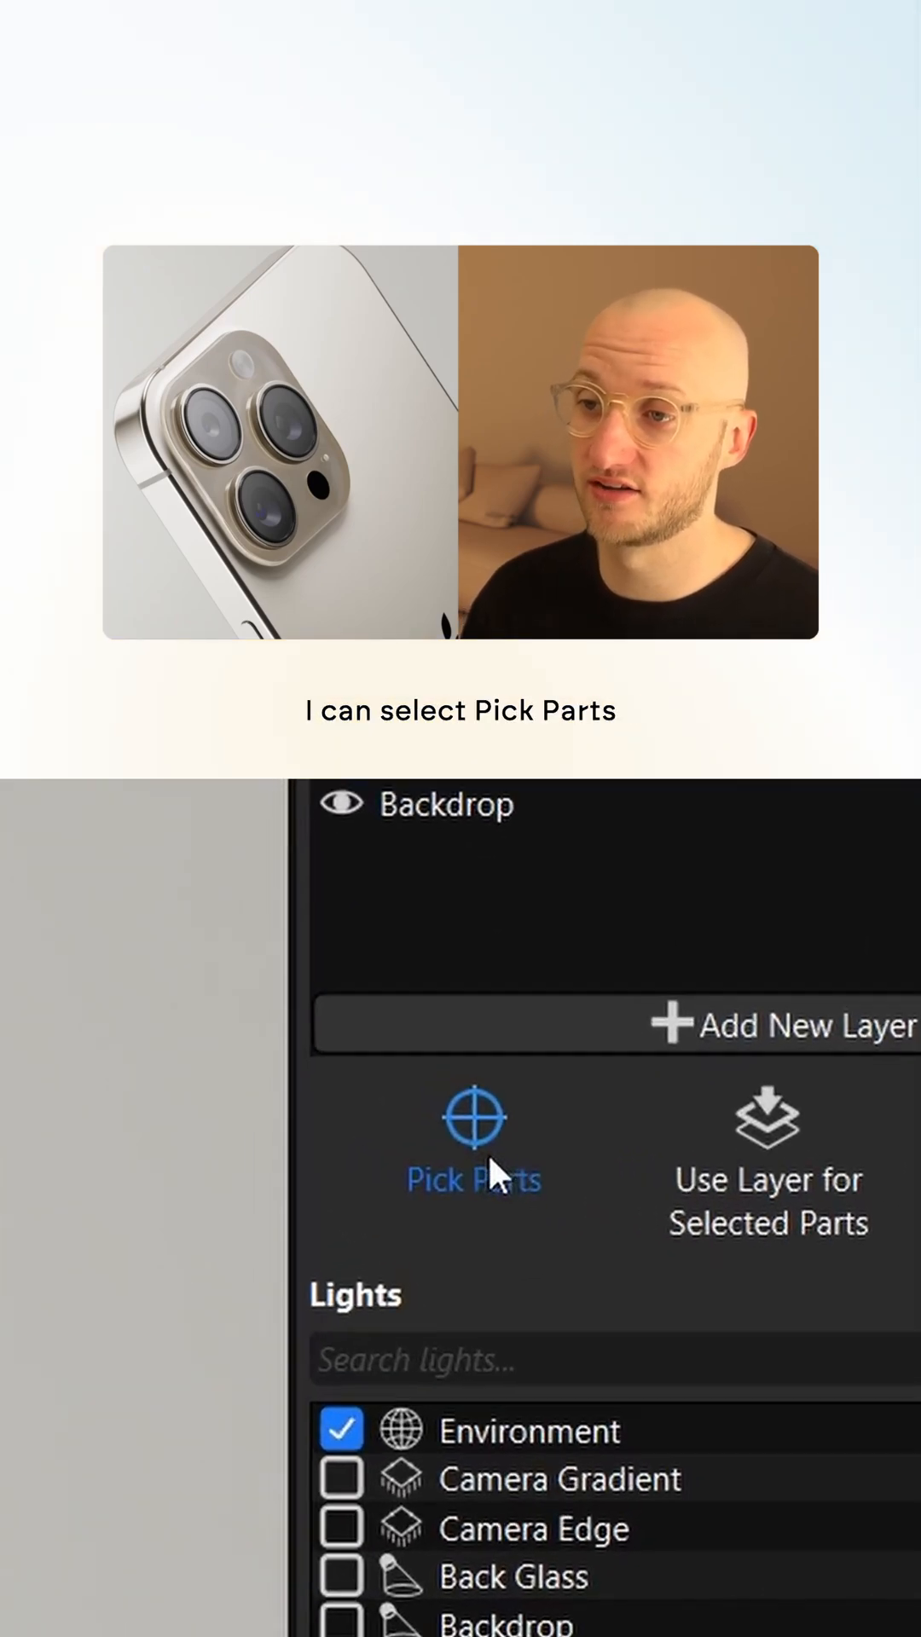
- Assign a picked model part to the selected light layer
left_click(471, 1139)
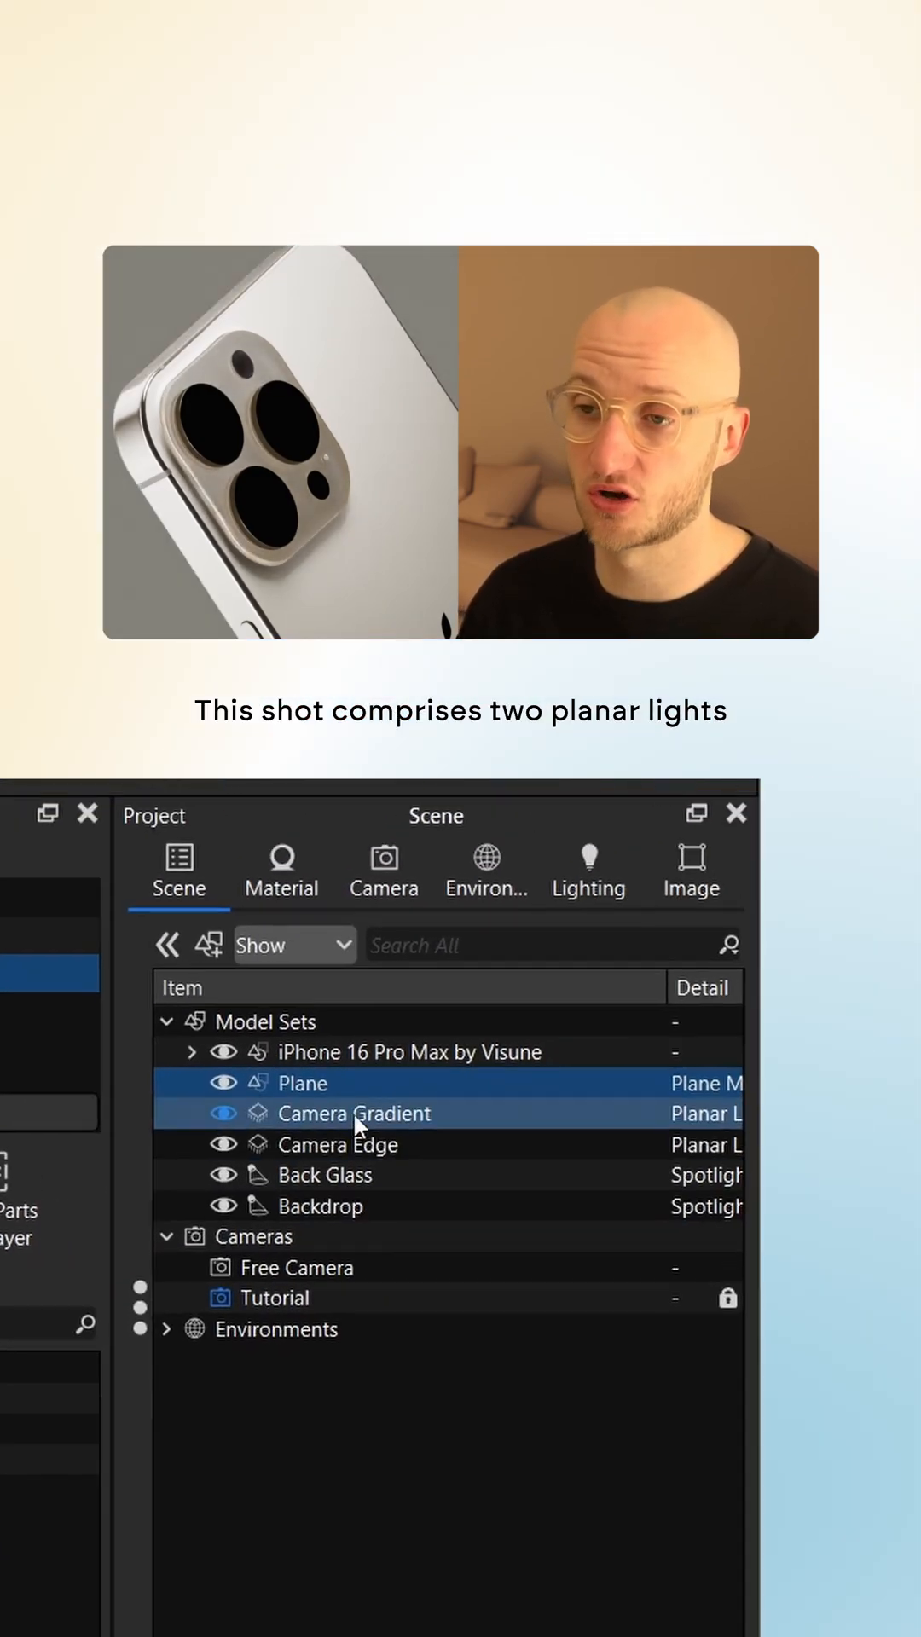
- Review the Back Glass spotlight and the remaining scene lights in the Scene tree
left_click(325, 1175)
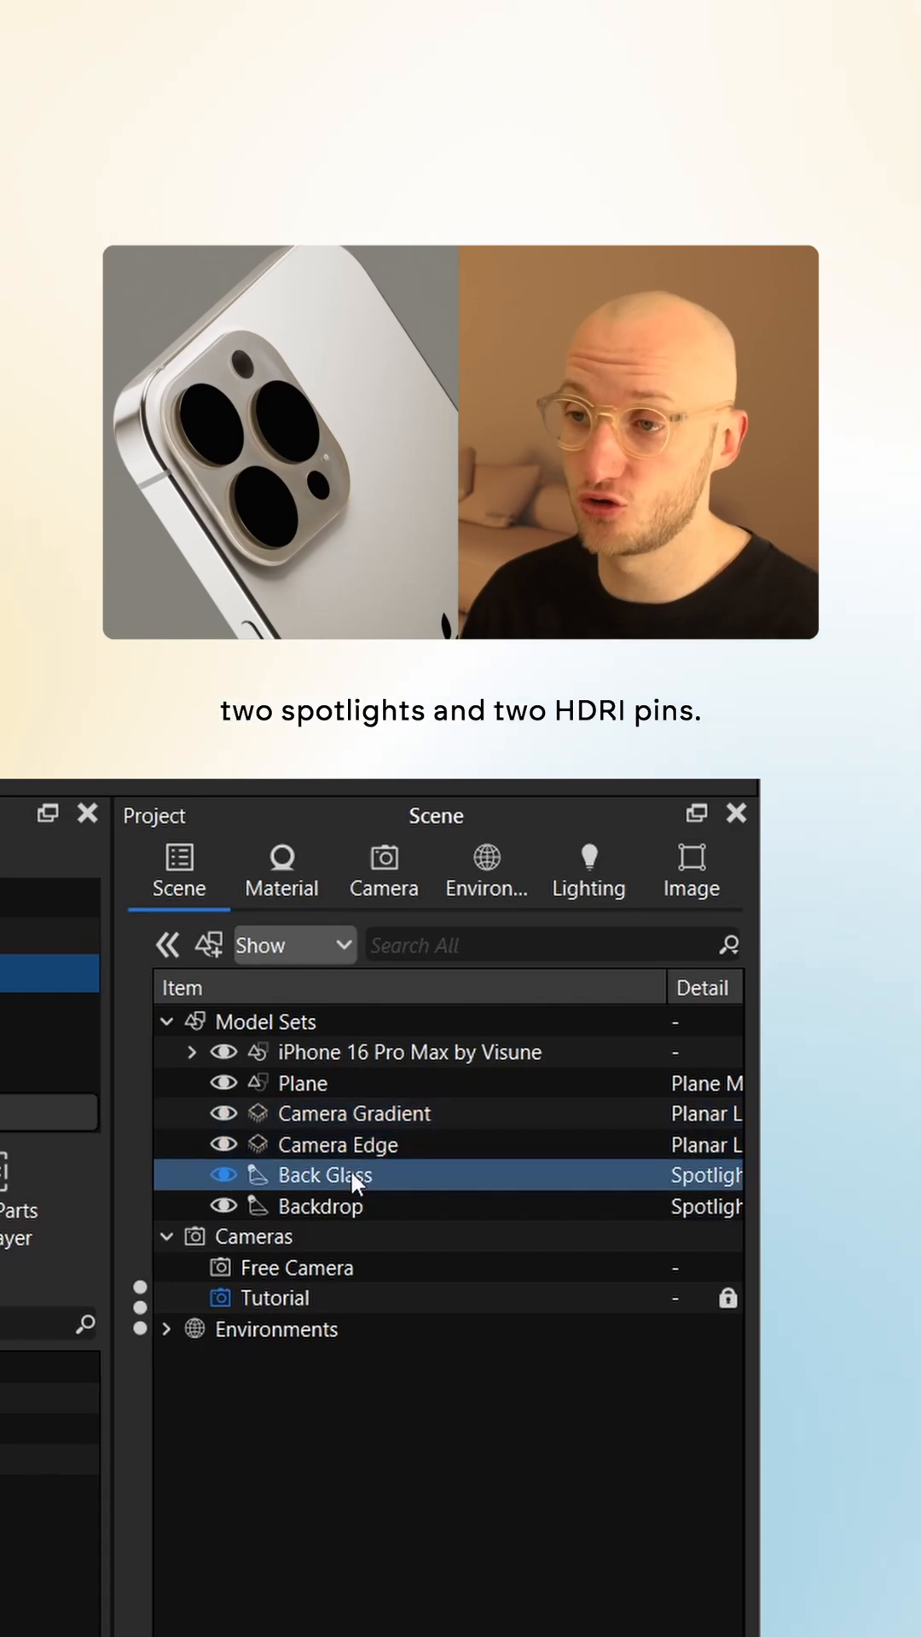
left_click(484, 871)
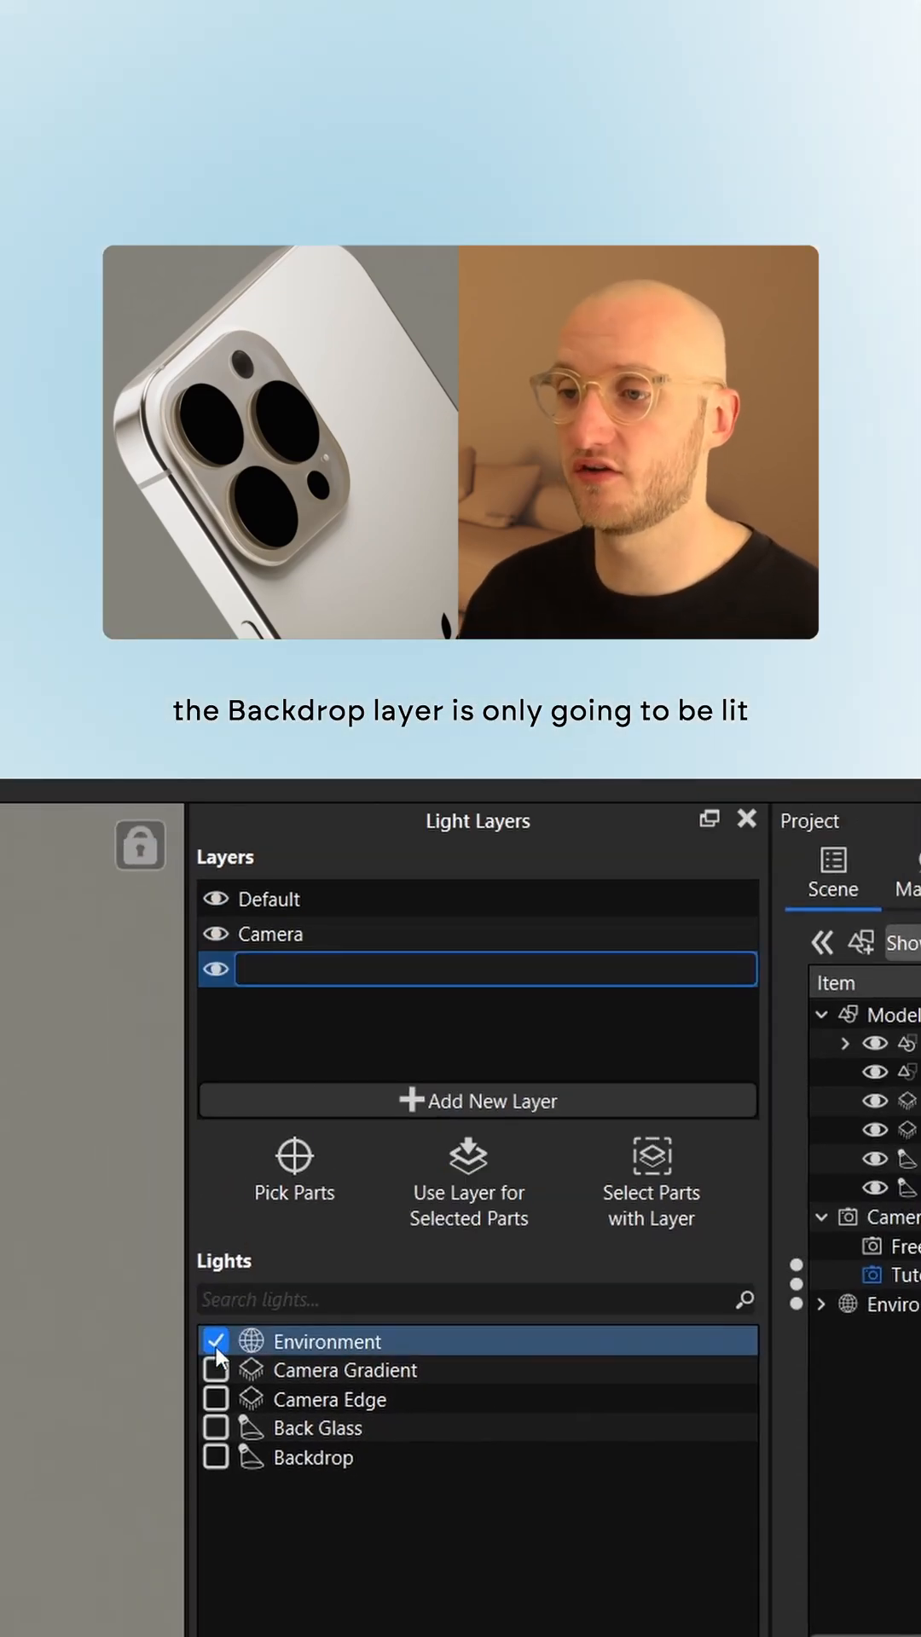
- Turn off Environment for the Backdrop layer and light the Camera layer with Camera Edge
left_click(215, 1457)
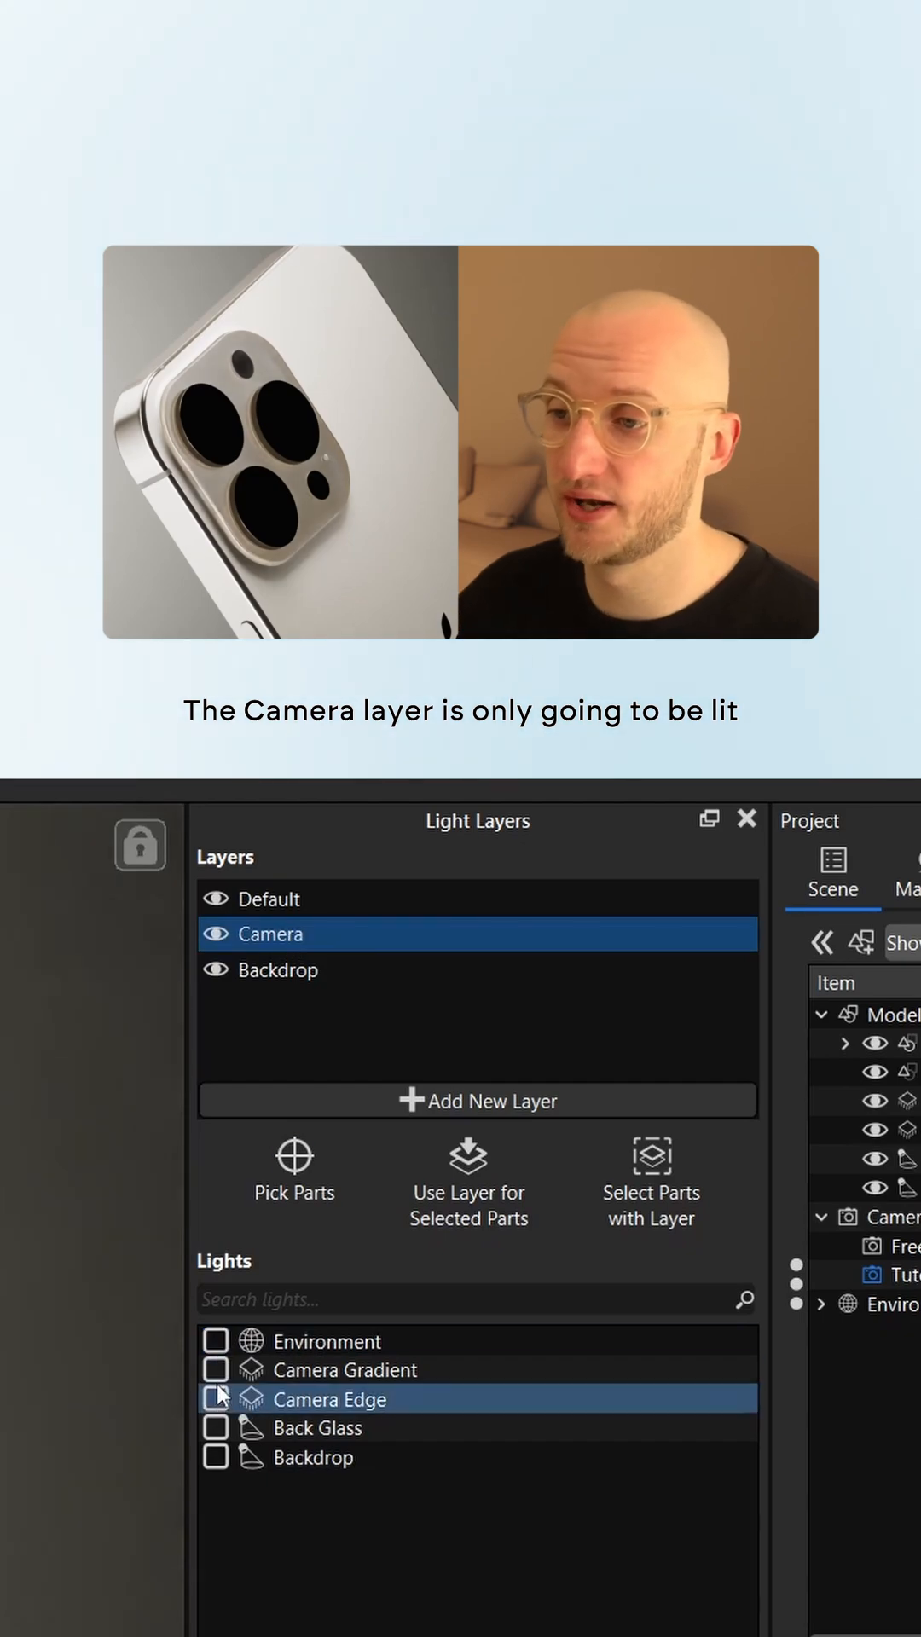
left_click(216, 1368)
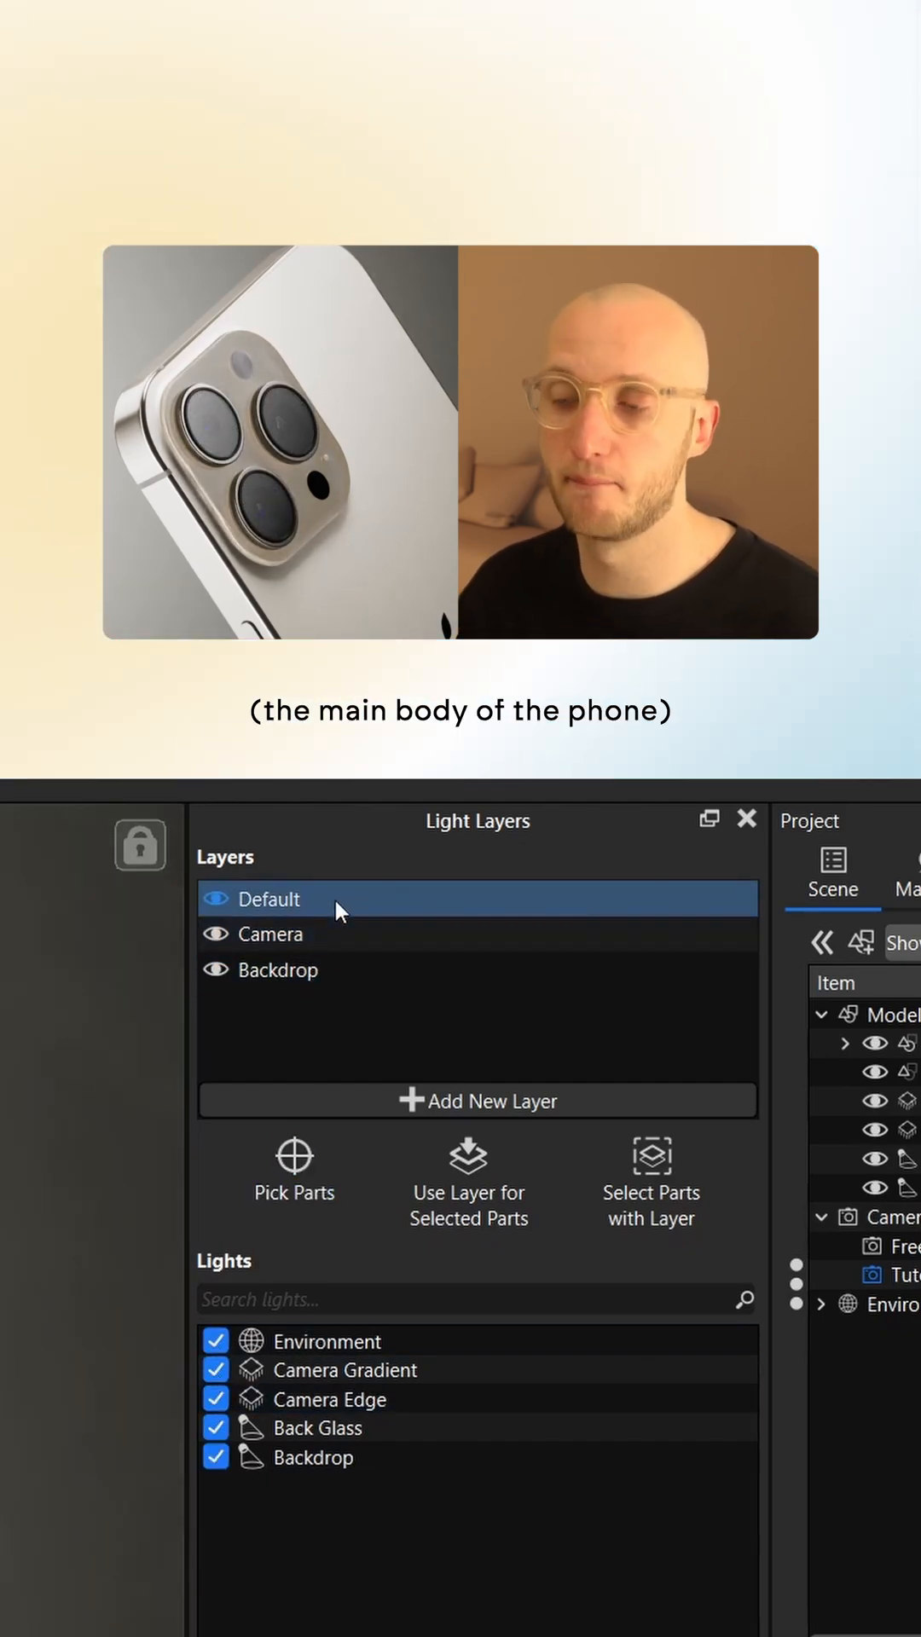
- Uncheck Camera Gradient and Camera Edge in the Default layer's lights list
left_click(344, 1370)
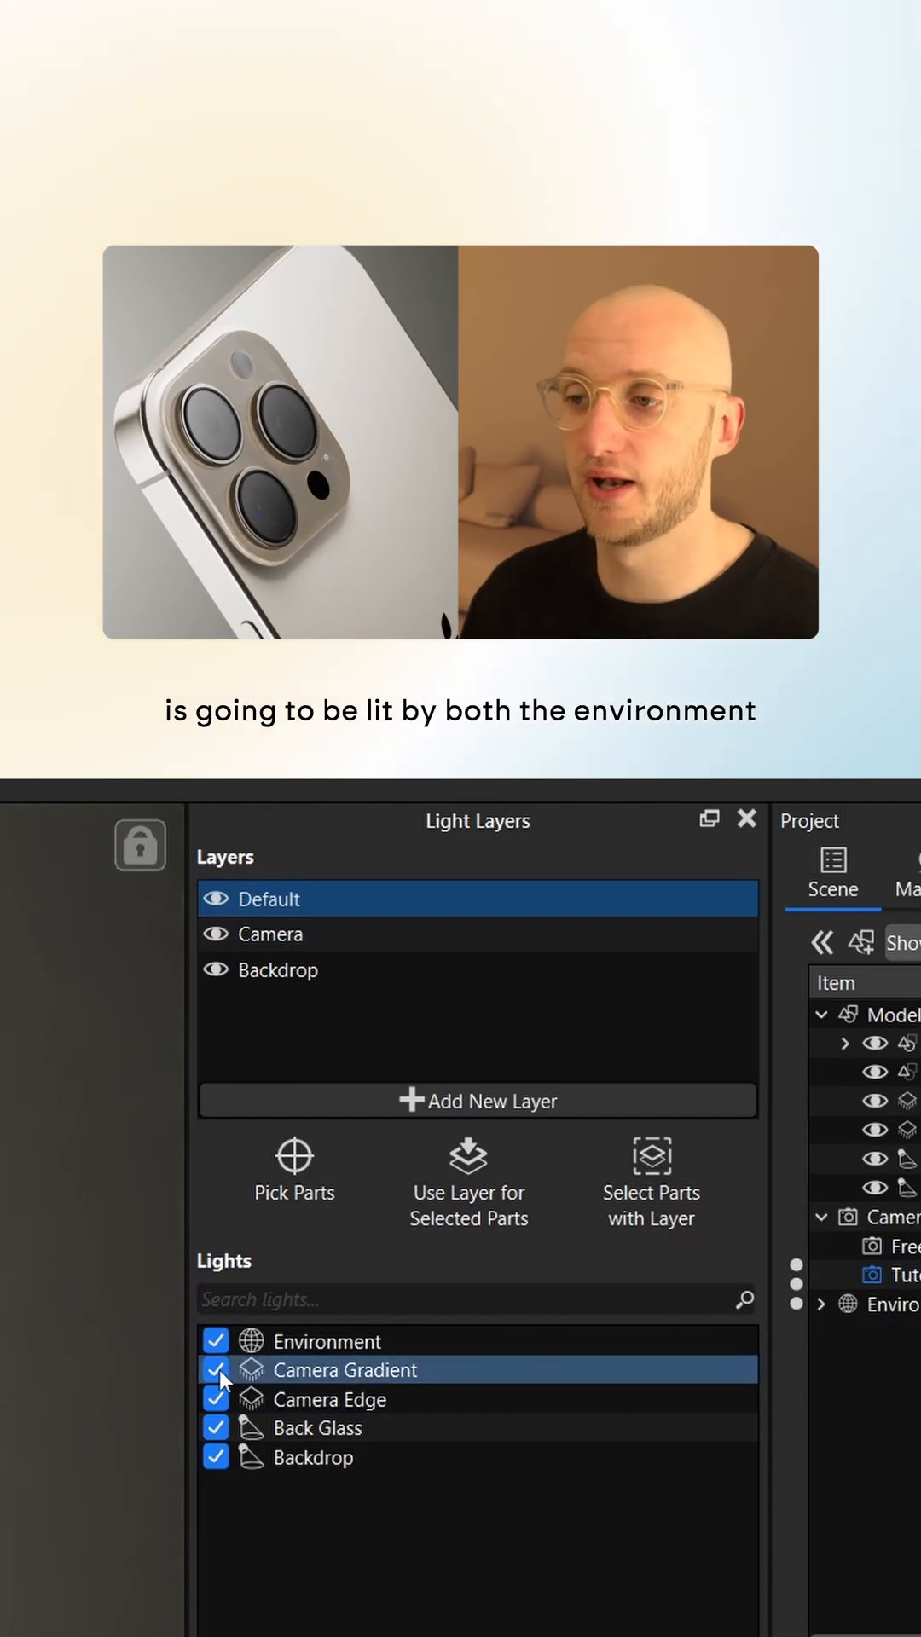
left_click(215, 1369)
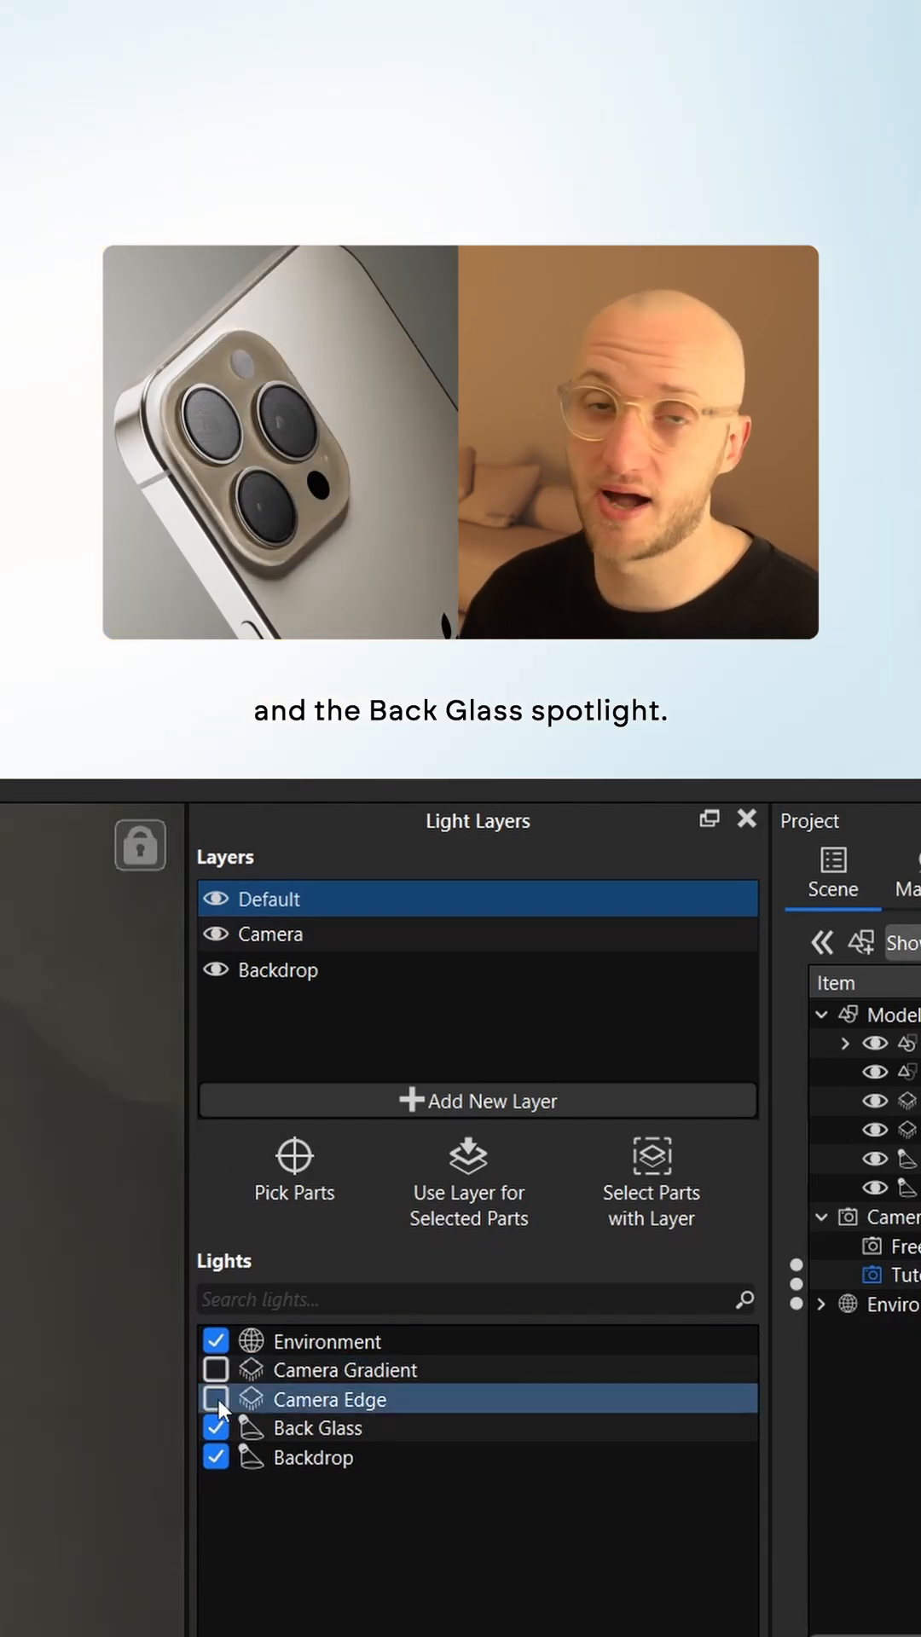